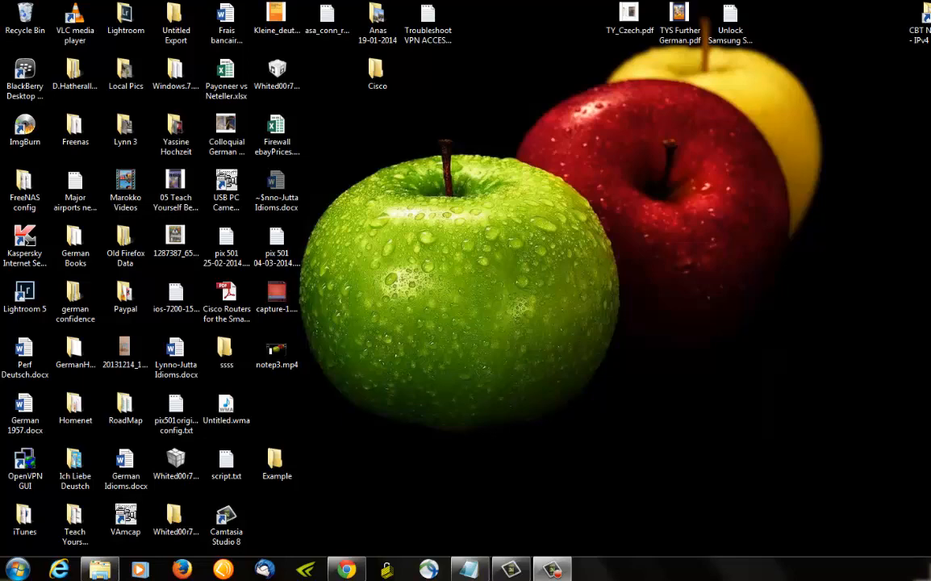
pyautogui.moveTo(158, 439)
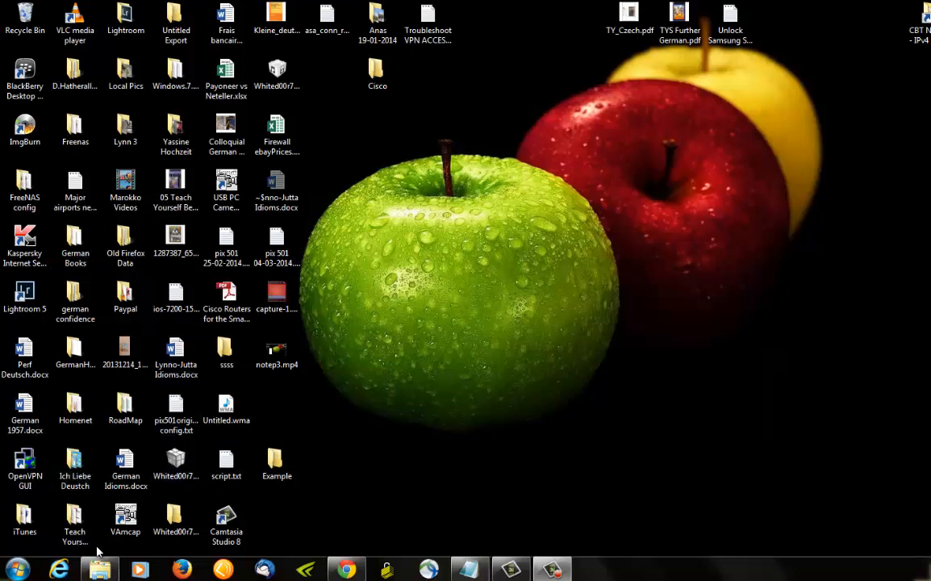
# Step: View Rose.JPG from the Example folder in Windows Photo Viewer, then close the preview
pyautogui.click(100, 568)
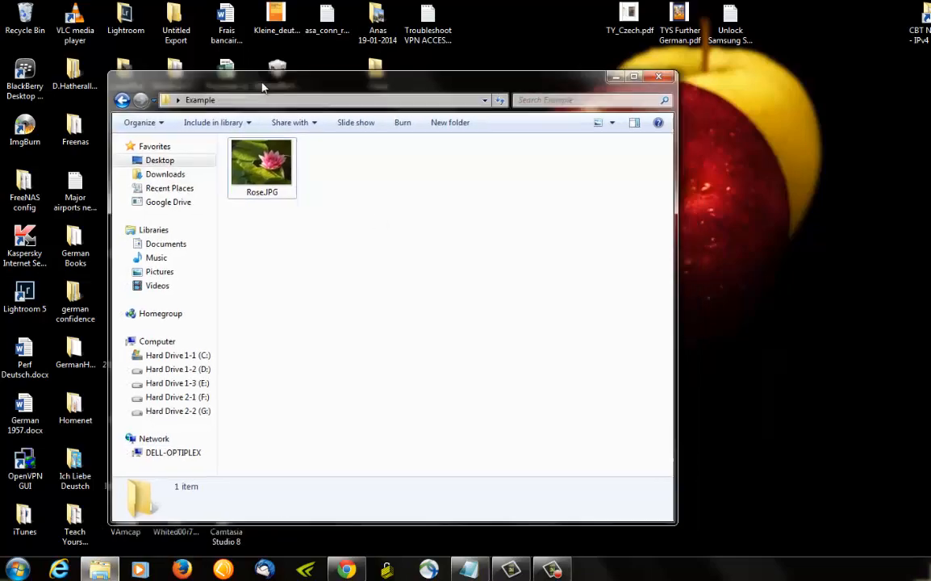
pyautogui.click(259, 162)
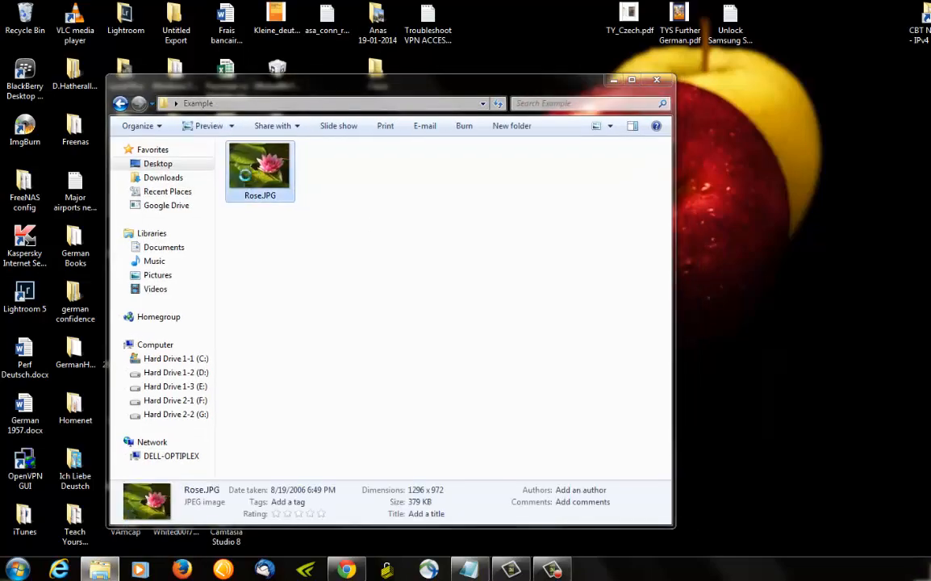
pyautogui.doubleClick(259, 161)
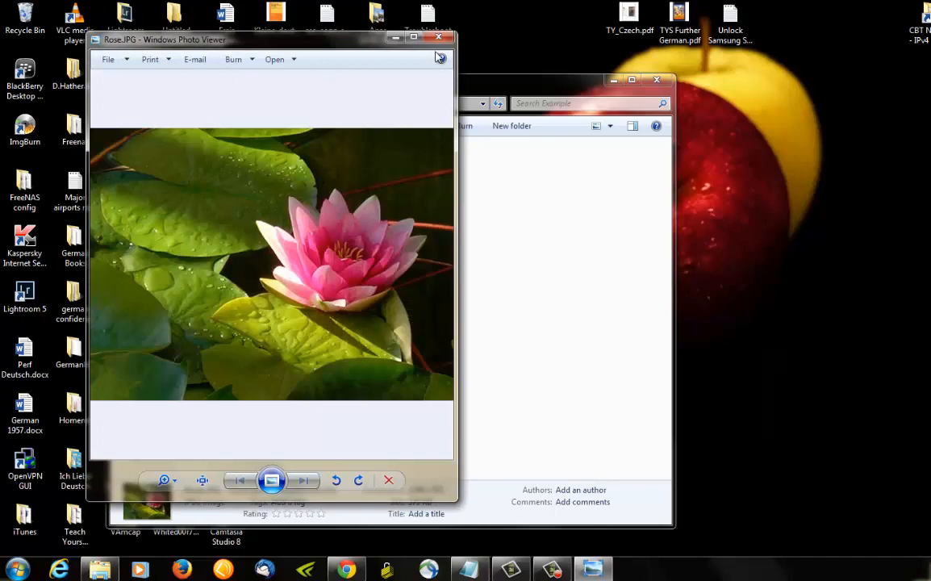
pyautogui.click(441, 37)
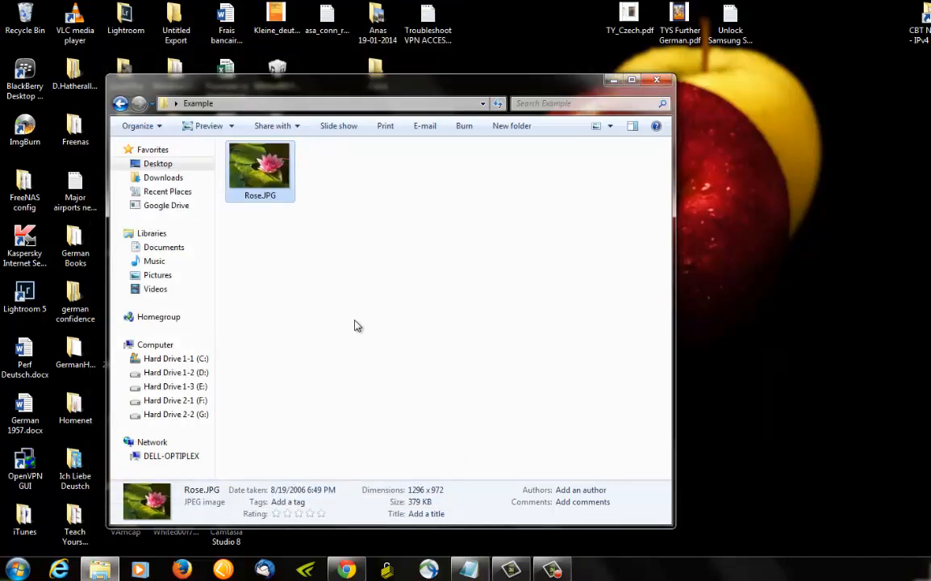
# Step: Create a new empty text document named Secret in the Example folder
pyautogui.rightClick(358, 326)
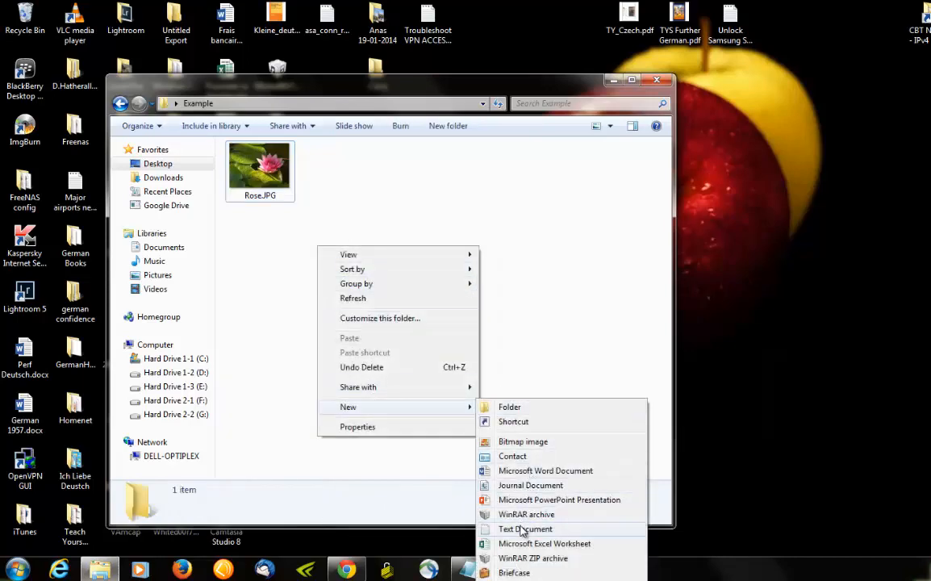
pyautogui.click(524, 529)
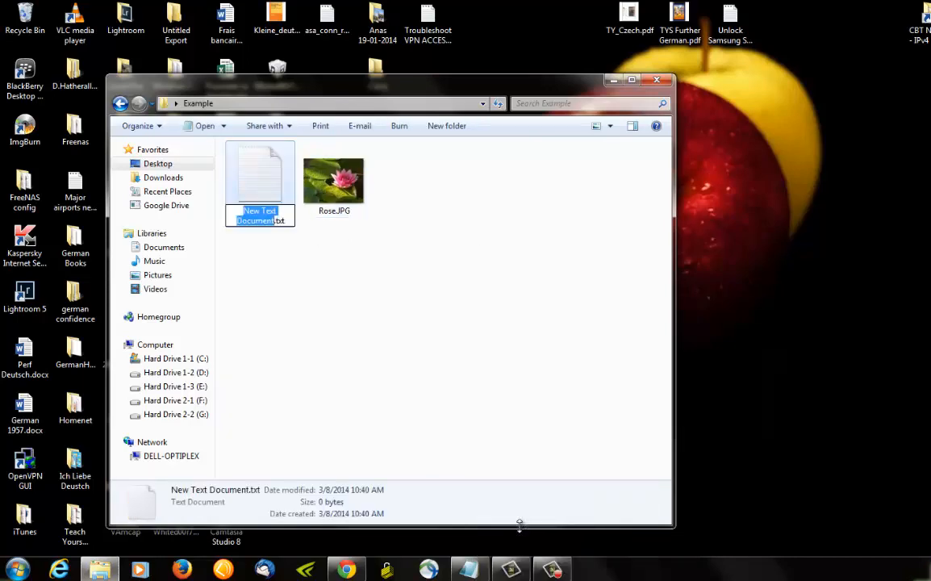
pyautogui.write('Secret.txt')
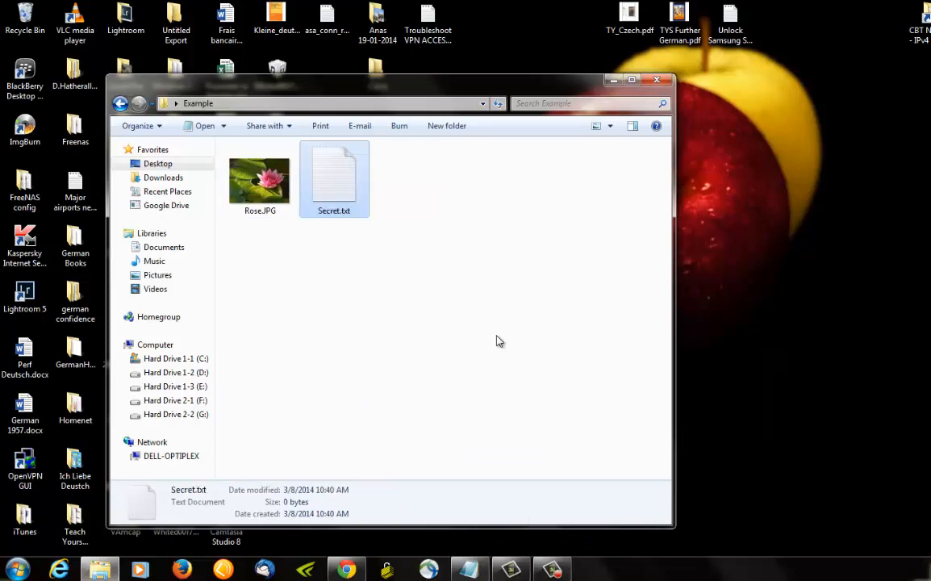
# Step: Write HELLO LET S MEET AT 5 O'CLOCK into Secret.txt and save it on closing Notepad
pyautogui.doubleClick(333, 169)
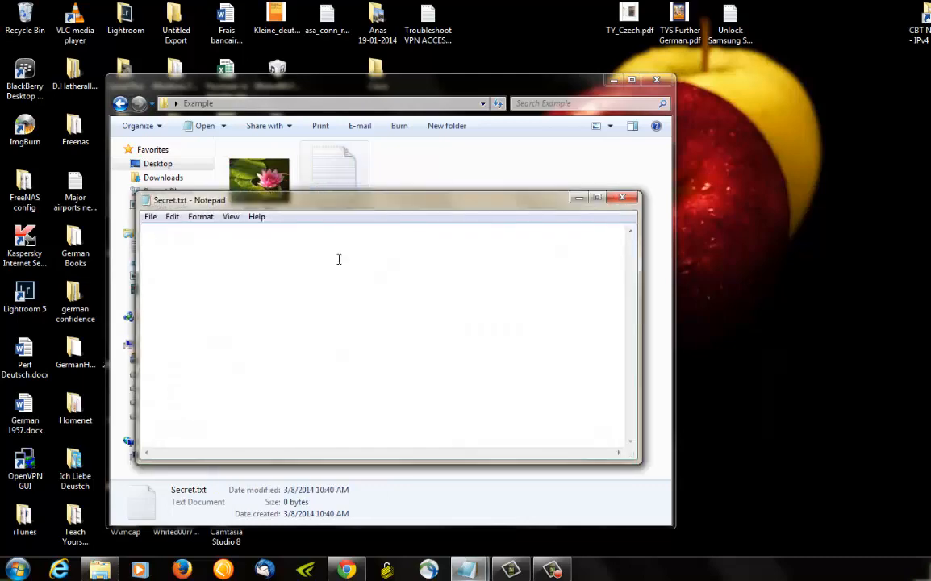
pyautogui.write('HELL')
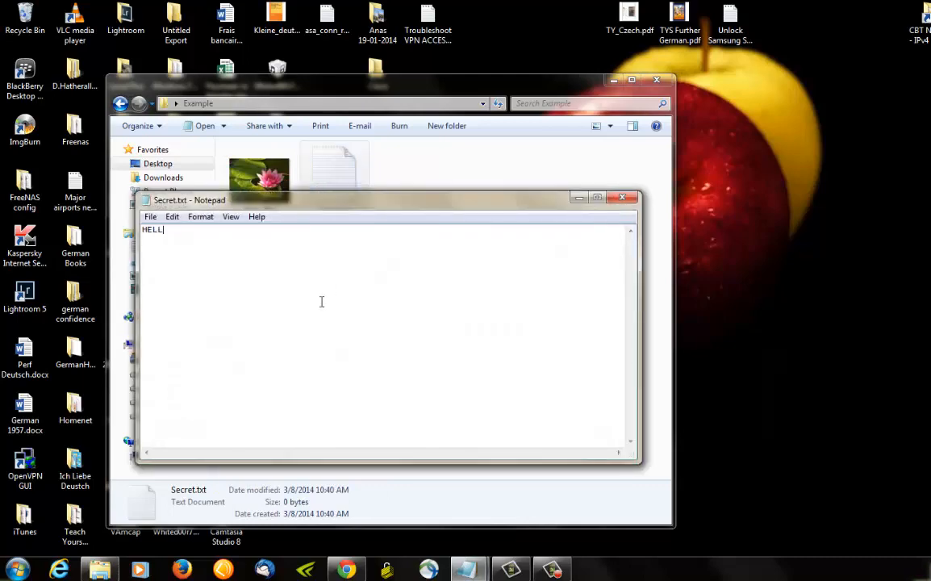
pyautogui.write('O LET S')
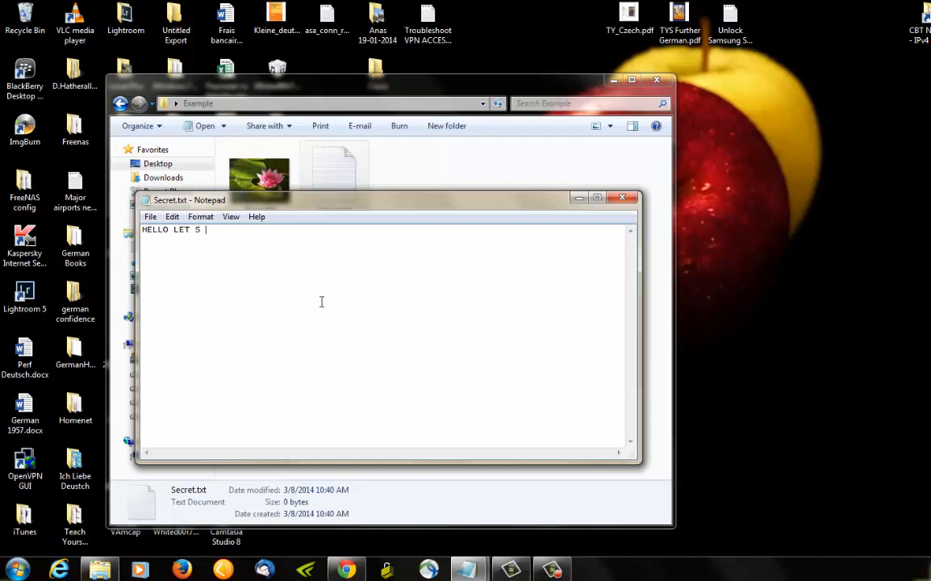
pyautogui.write('MEET')
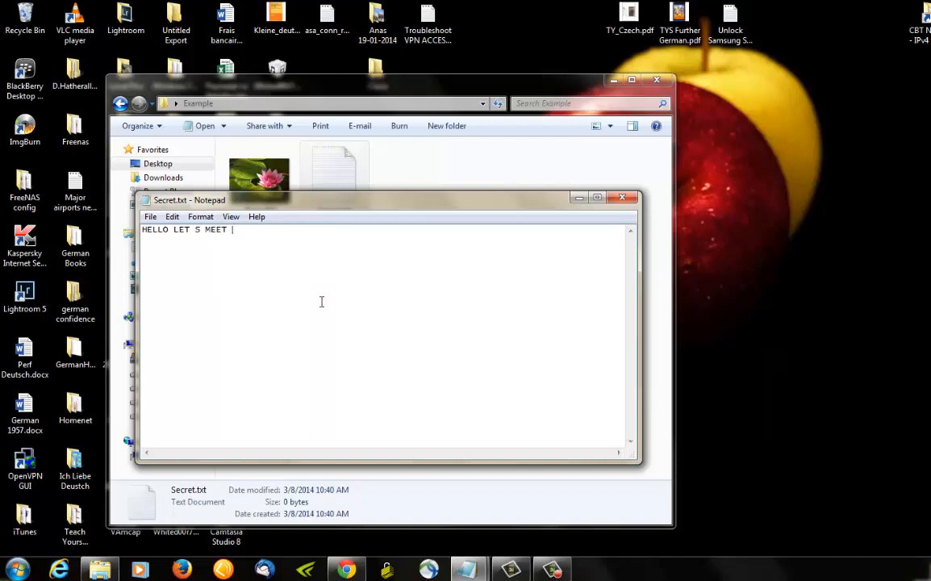
pyautogui.write('AT 5')
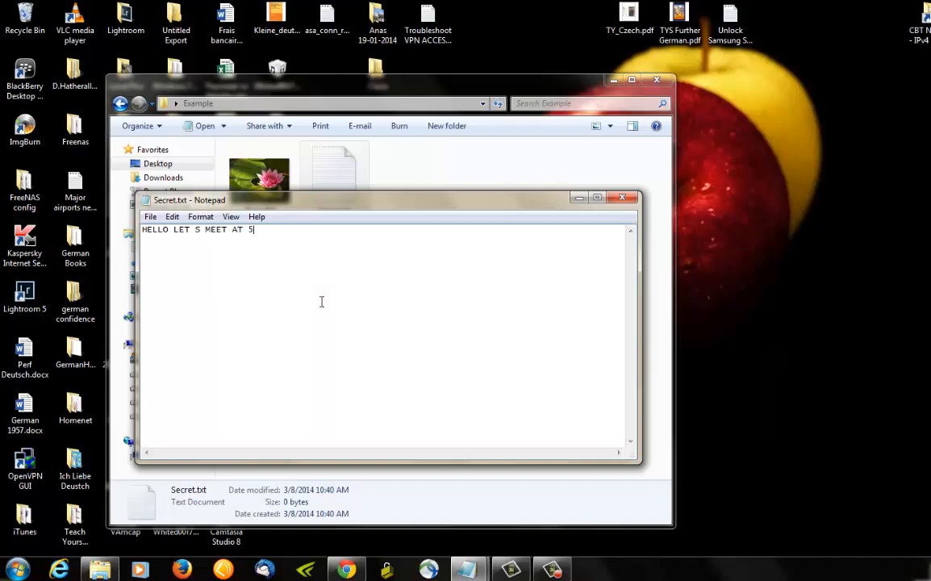
pyautogui.write("O'")
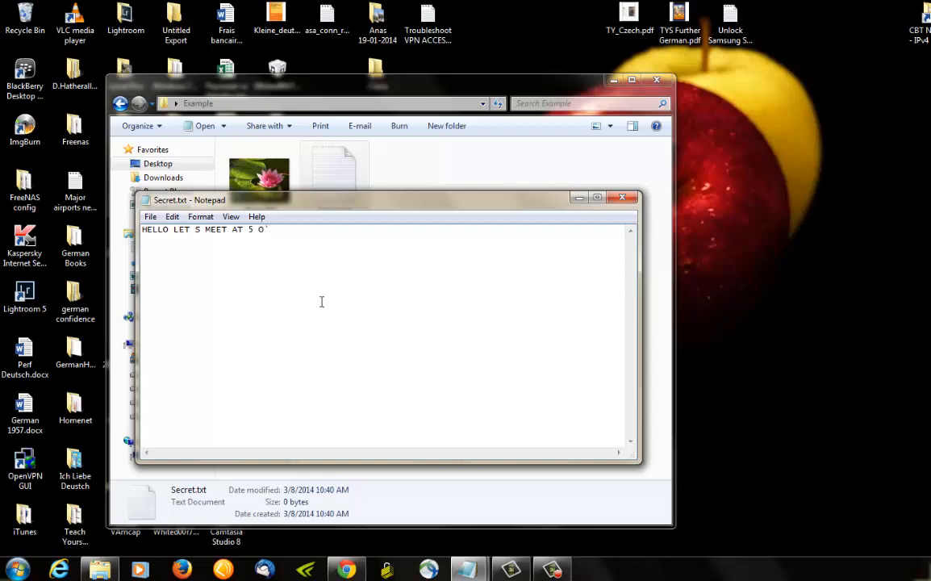
pyautogui.write('CLOC')
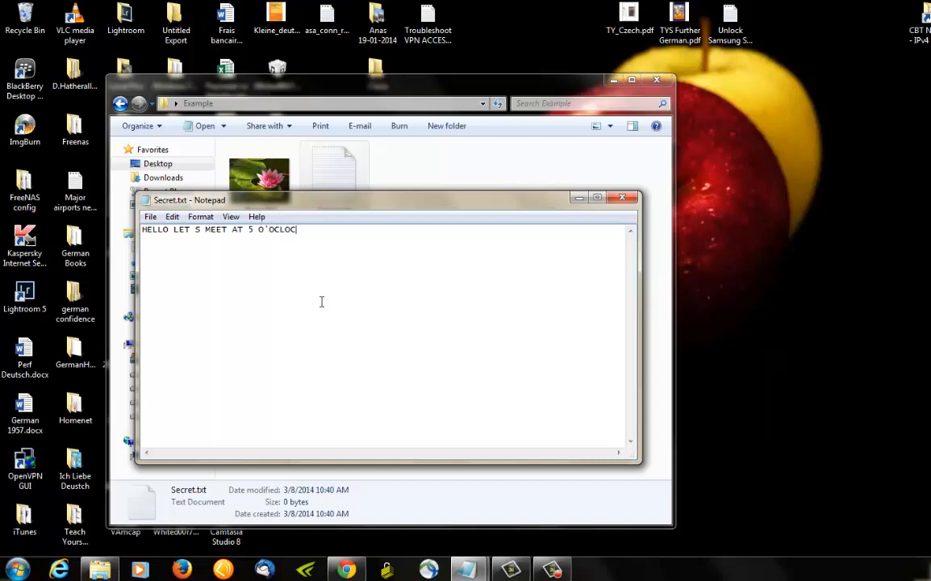
pyautogui.write('K')
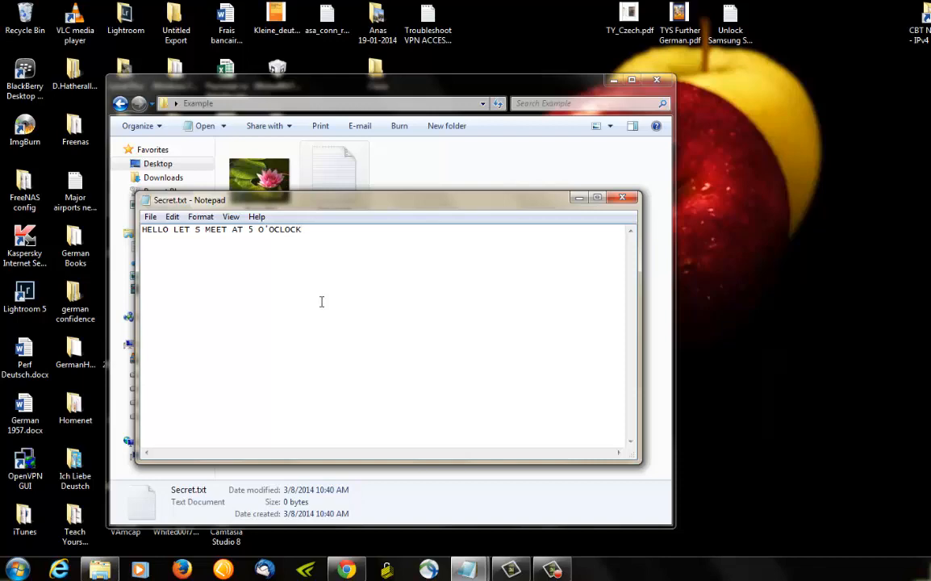
pyautogui.moveTo(339, 226)
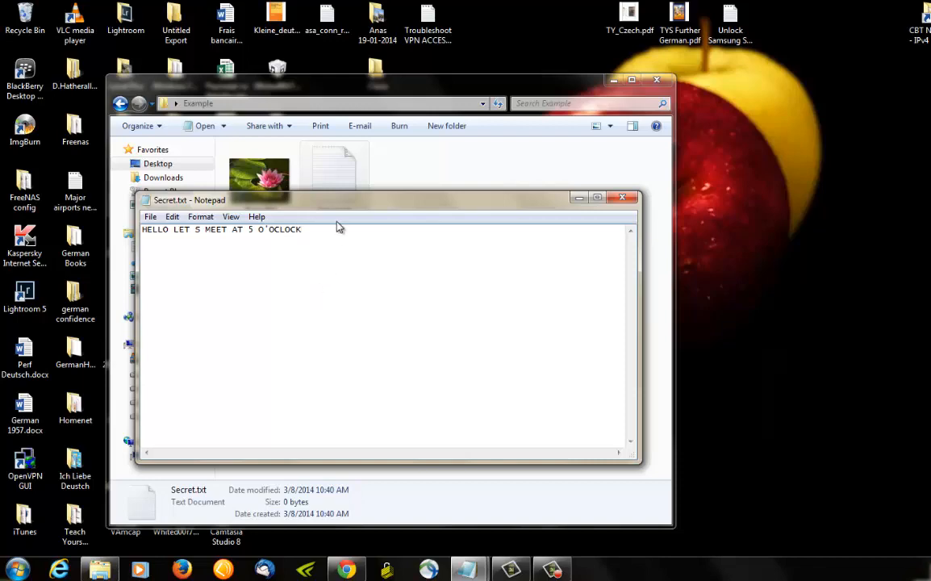
pyautogui.moveTo(555, 206)
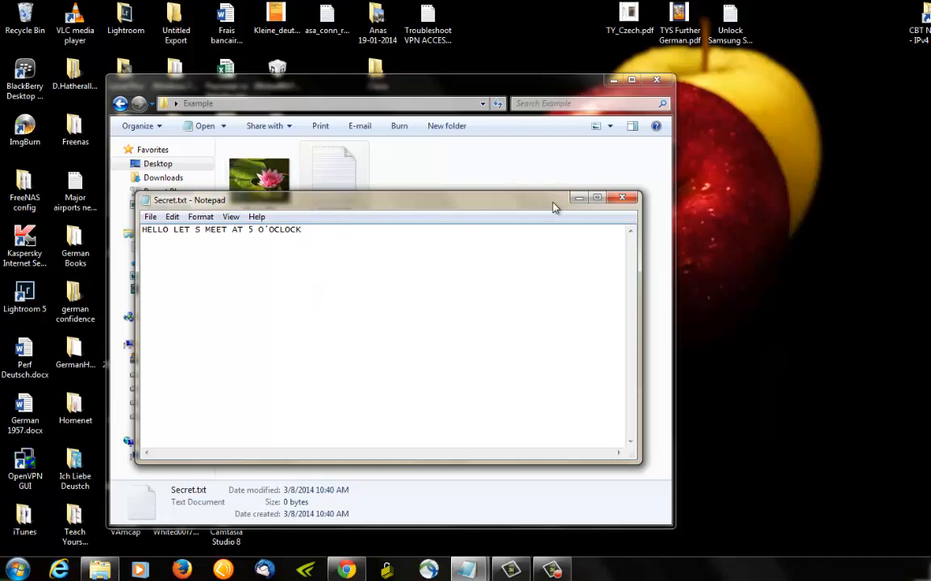
pyautogui.click(622, 196)
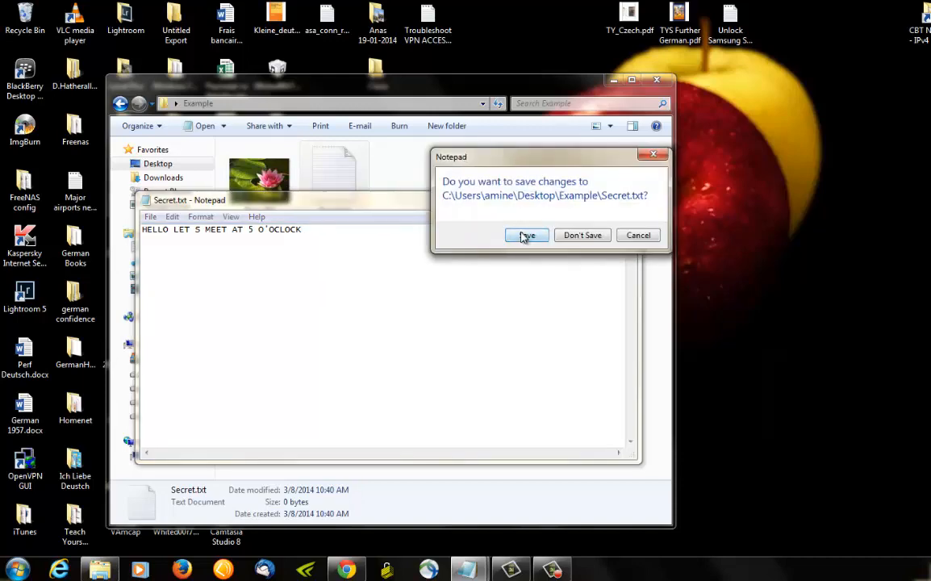
pyautogui.click(525, 235)
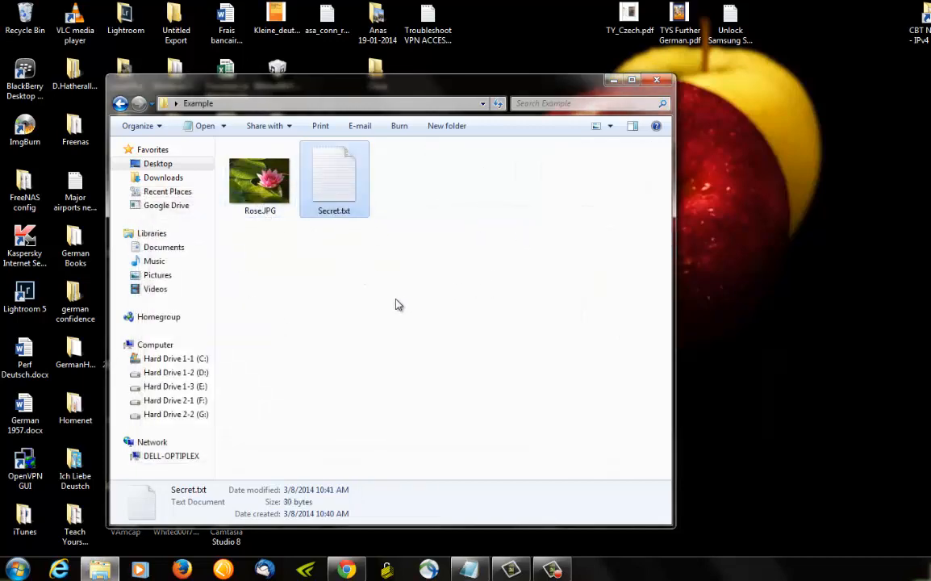
pyautogui.moveTo(451, 329)
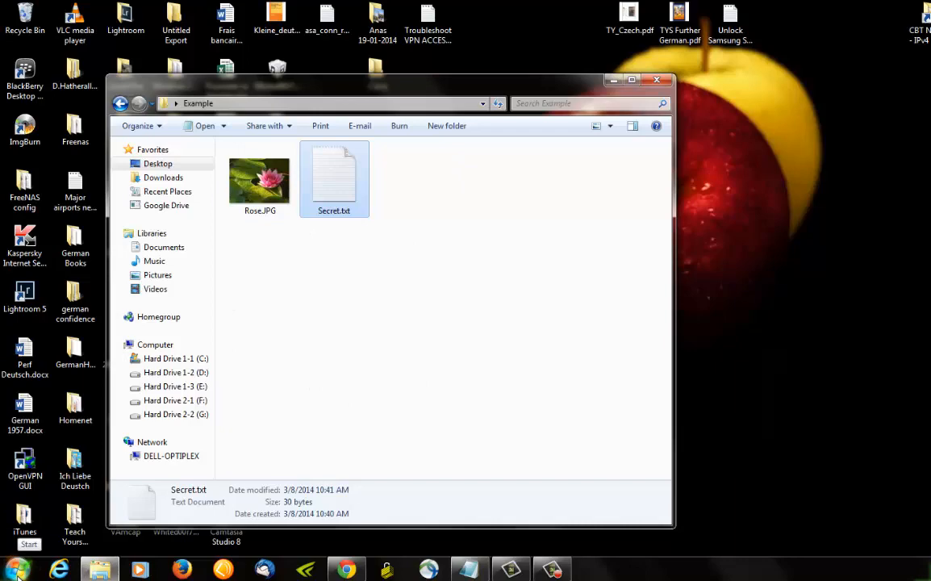
# Step: Launch a Command Prompt via Start > Run with cmd
pyautogui.click(32, 545)
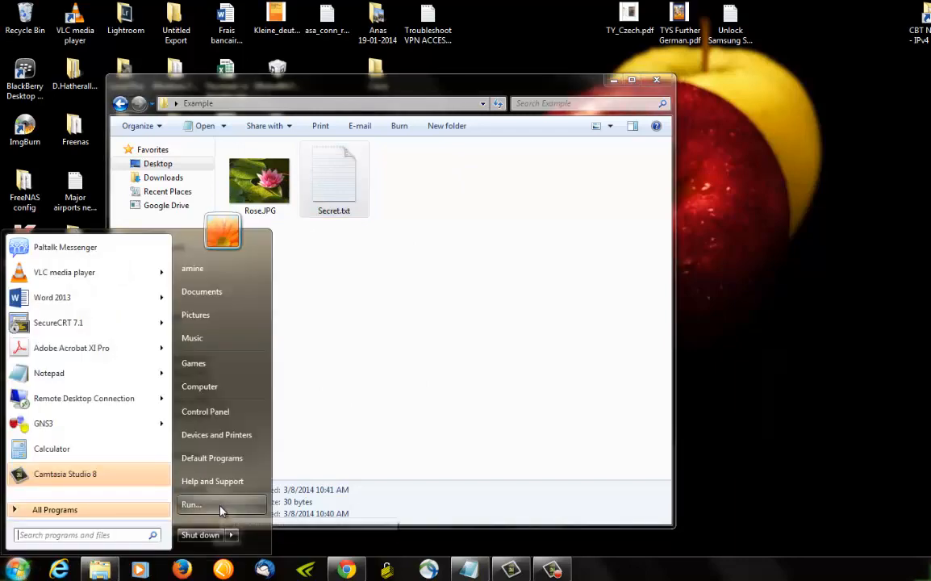
pyautogui.click(192, 503)
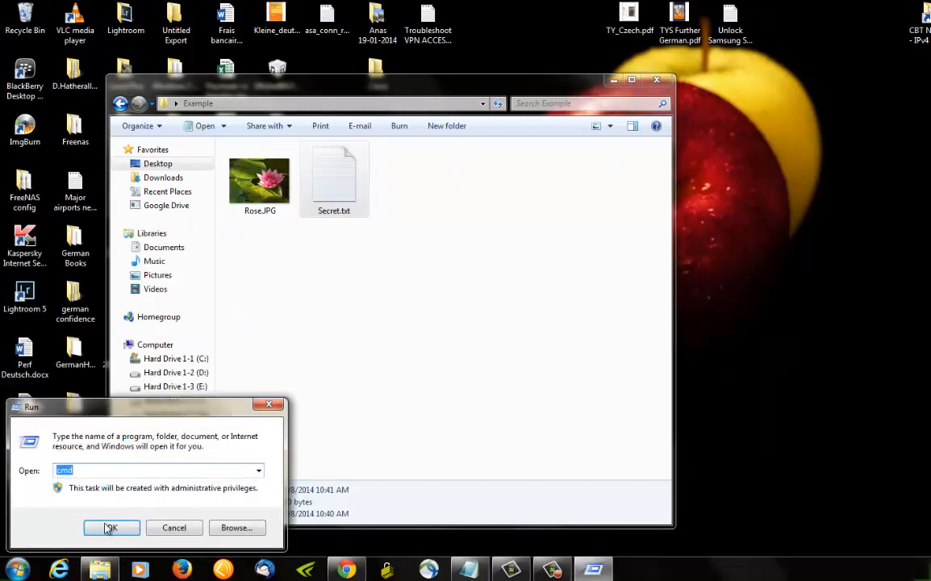
pyautogui.click(111, 528)
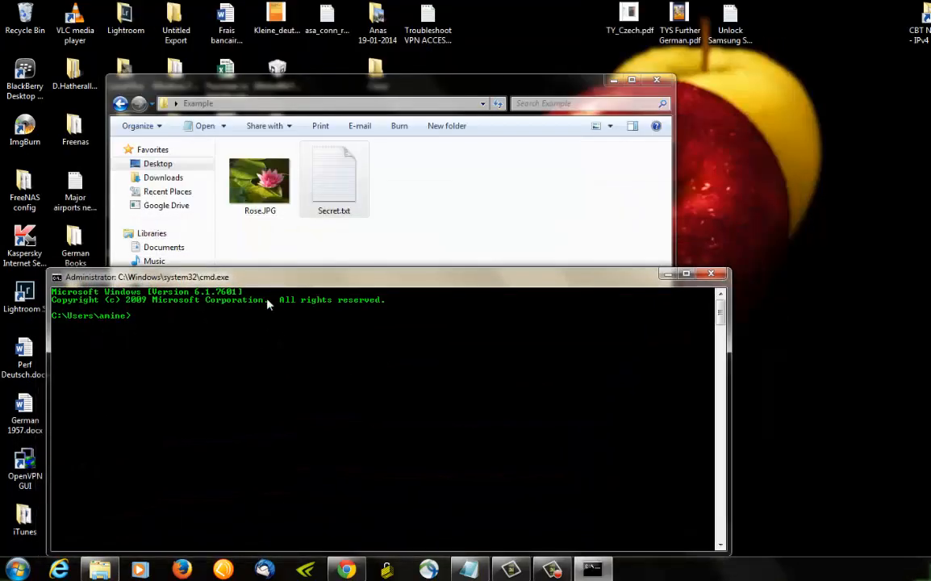
# Step: Change directory into the Example folder with cd
pyautogui.write('c')
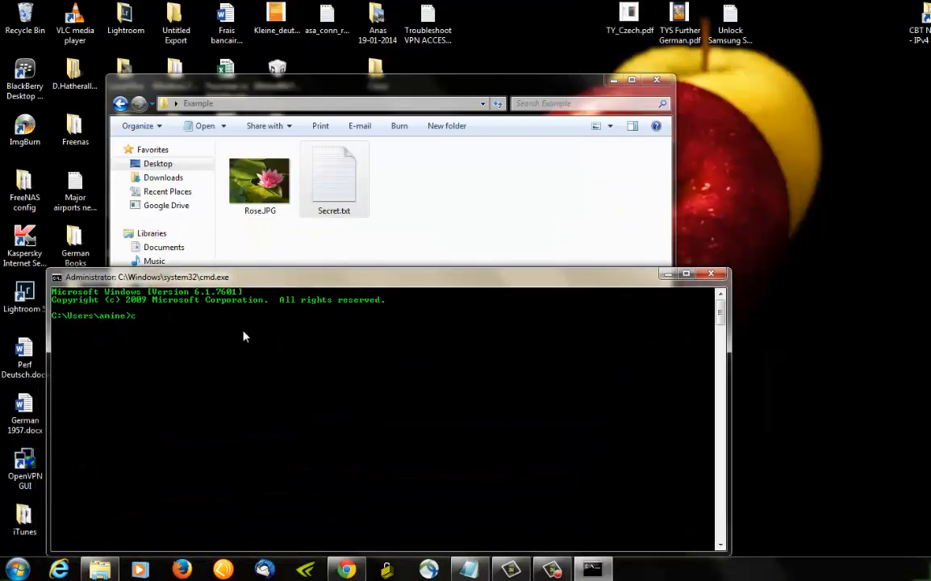
pyautogui.write('d')
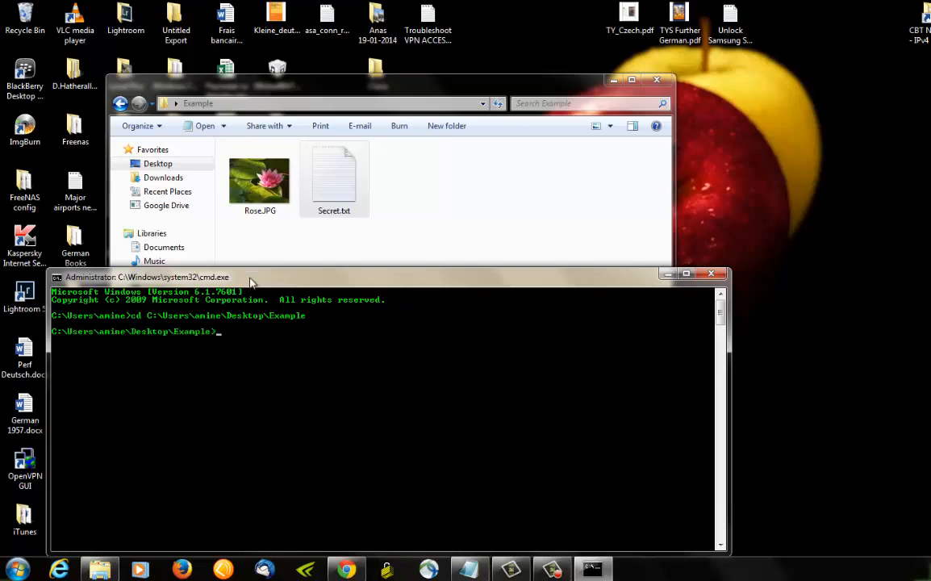
pyautogui.moveTo(295, 374)
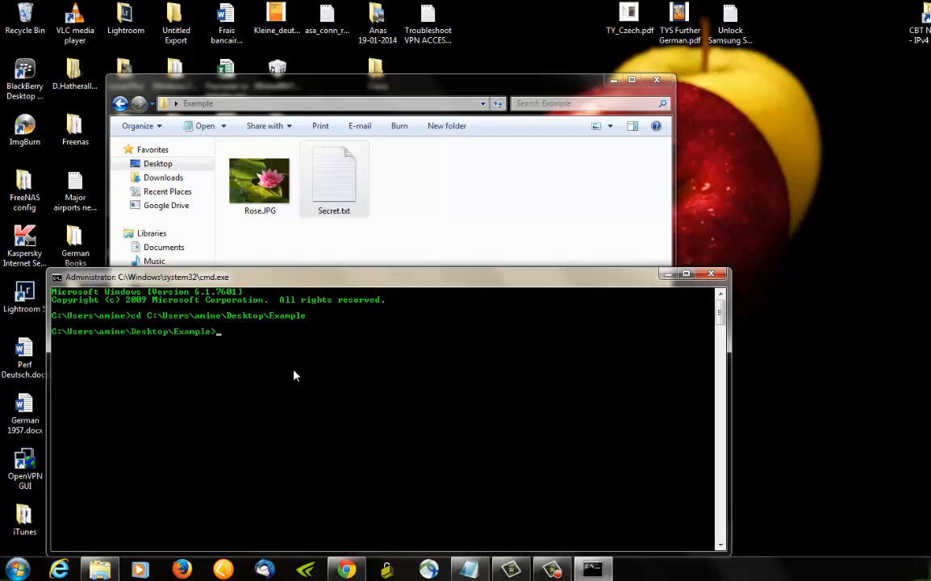
pyautogui.moveTo(265, 374)
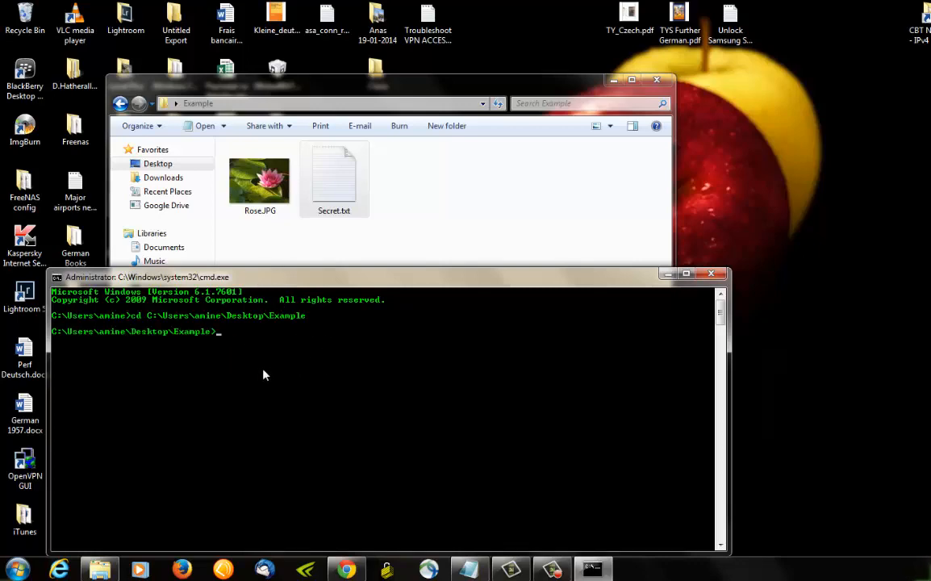
# Step: Run copy /b Rose.jpg+Secret.txt Hidden.jpg to merge the two files into Hidden.jpg
pyautogui.write('copy /')
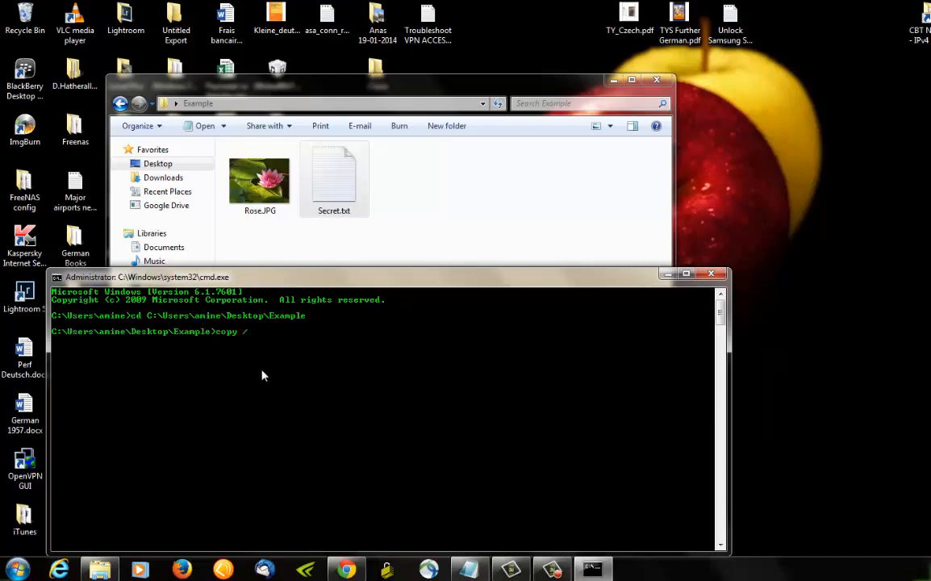
pyautogui.write('b')
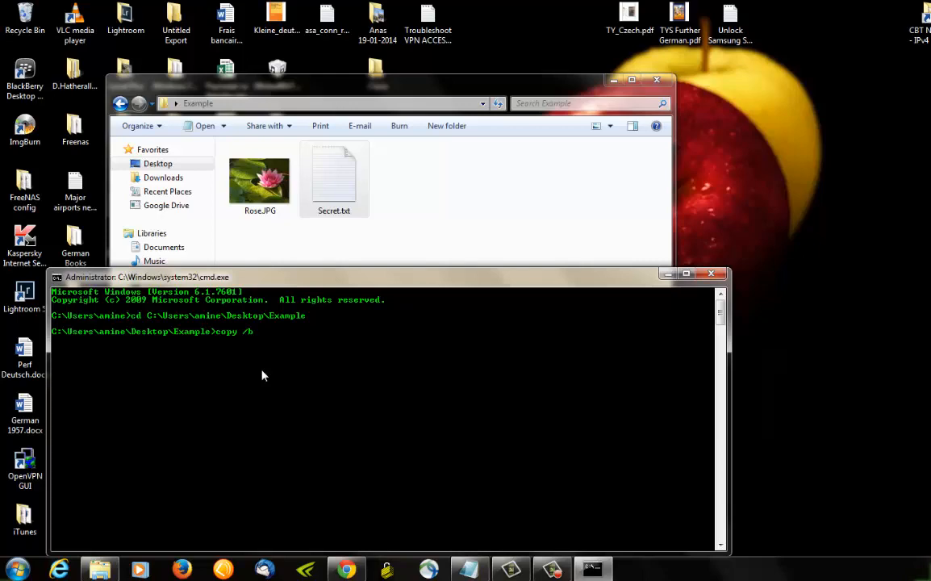
pyautogui.write('R')
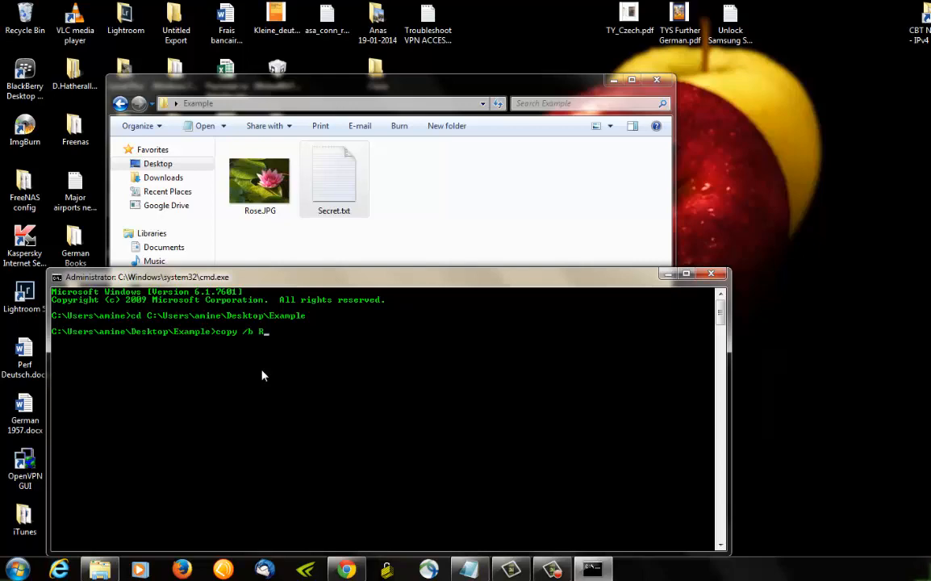
pyautogui.write('ose.')
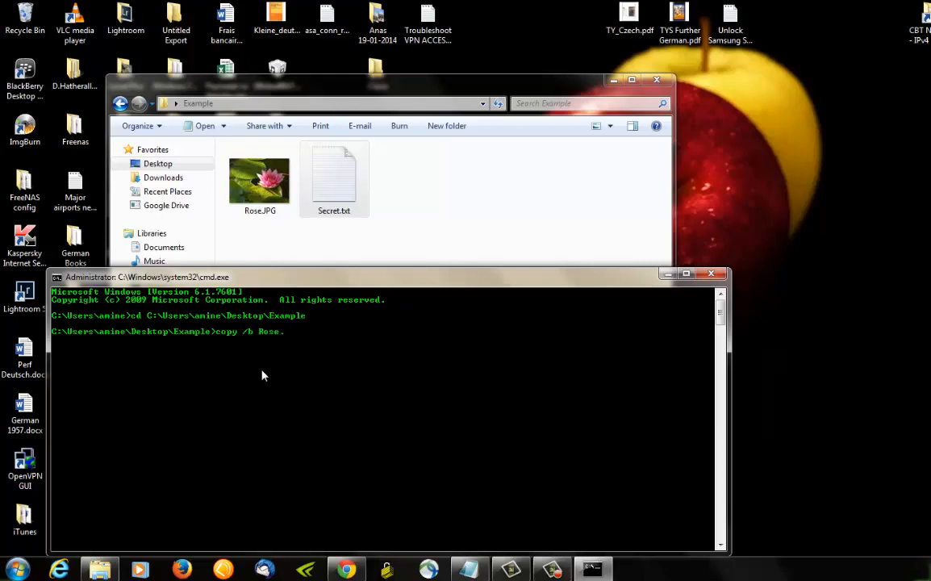
pyautogui.write('jpg')
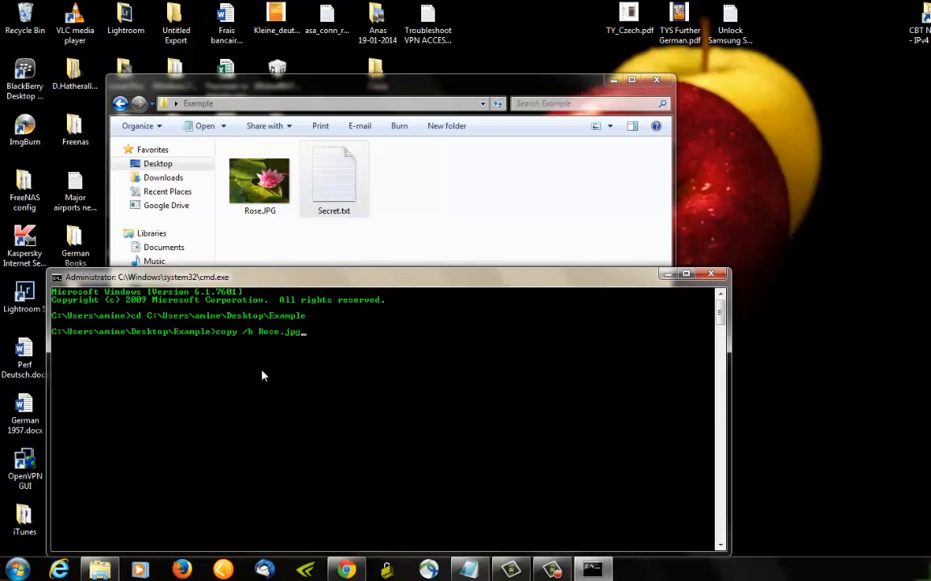
pyautogui.write('+')
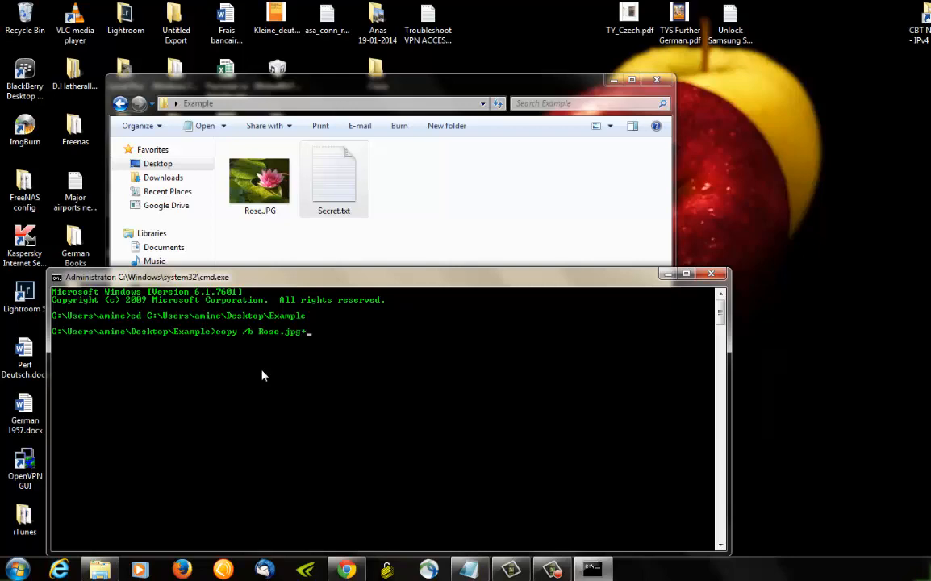
pyautogui.write('Secret')
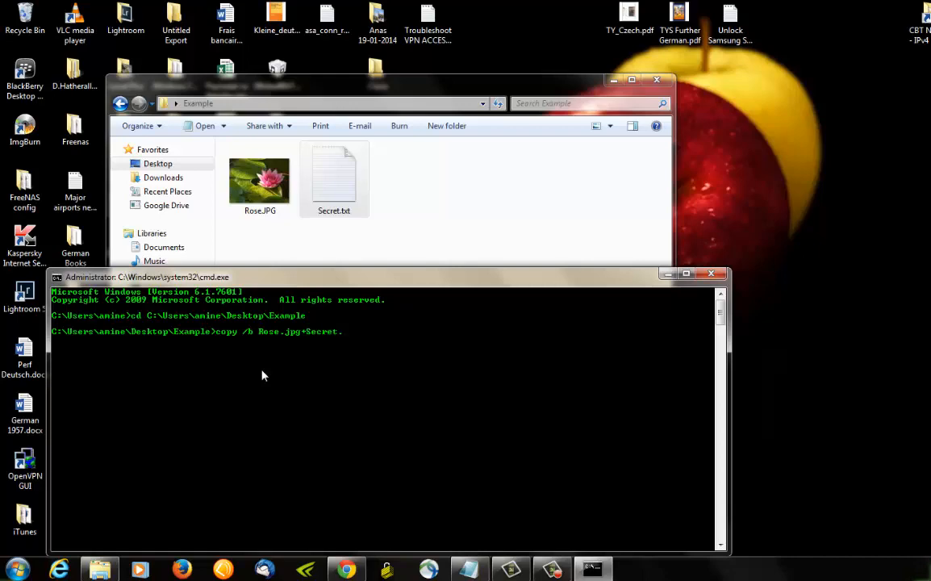
pyautogui.write('.txt')
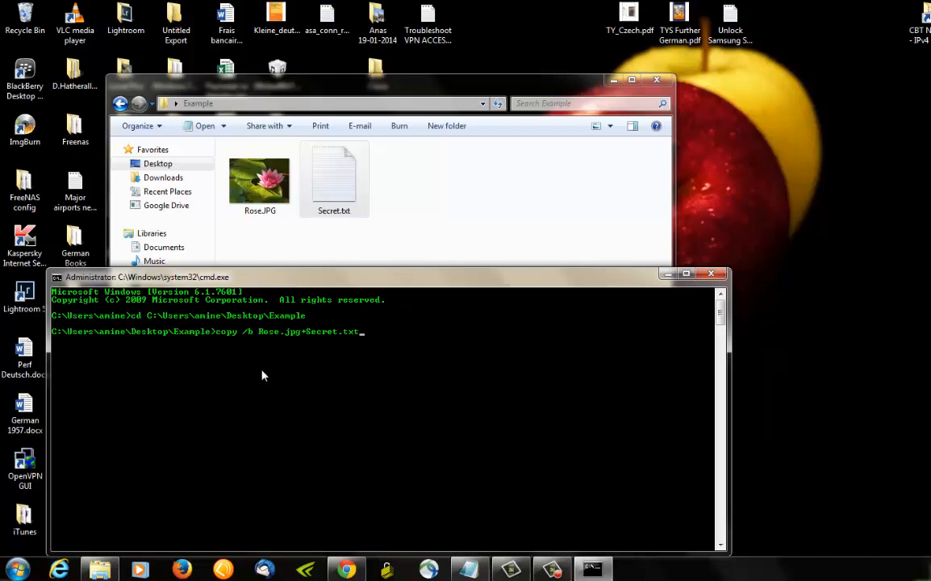
pyautogui.moveTo(381, 368)
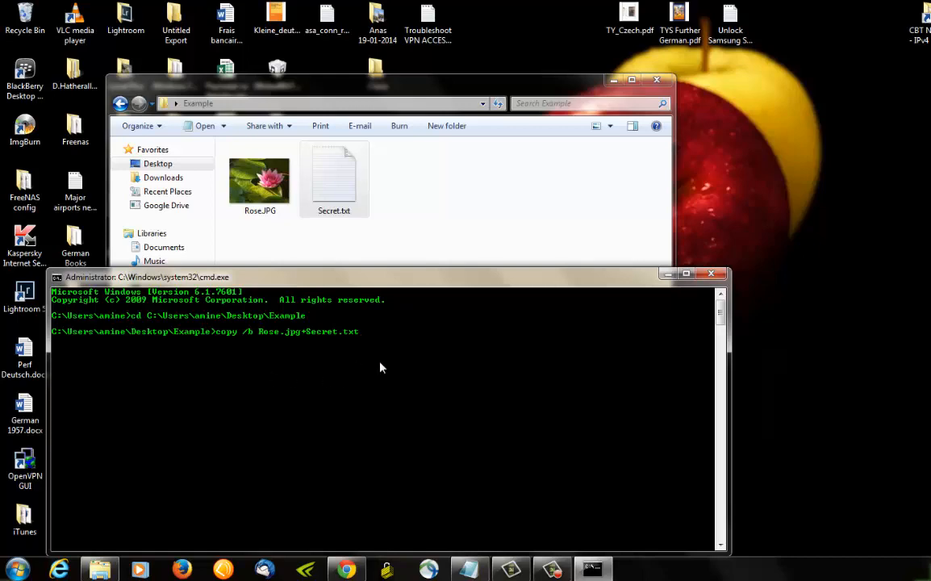
pyautogui.moveTo(374, 361)
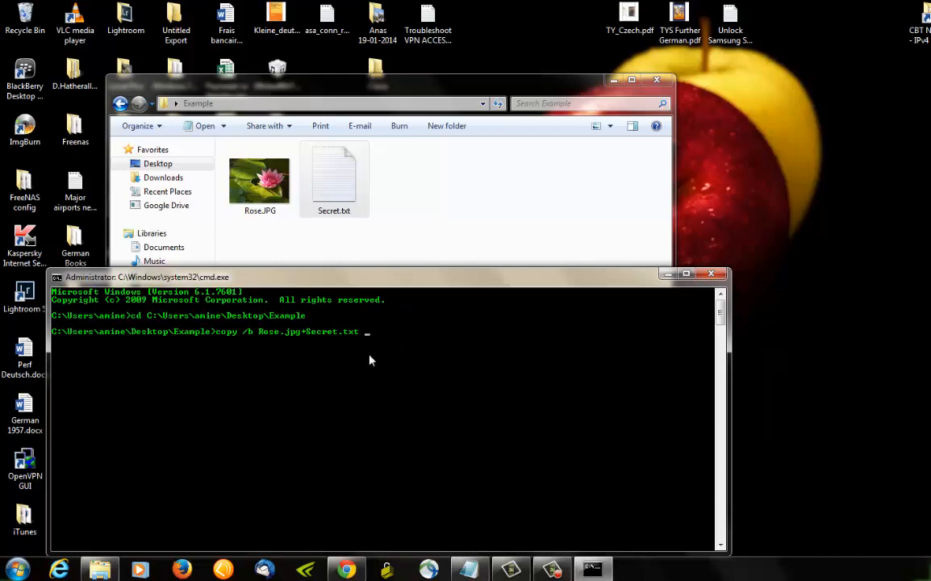
pyautogui.moveTo(386, 358)
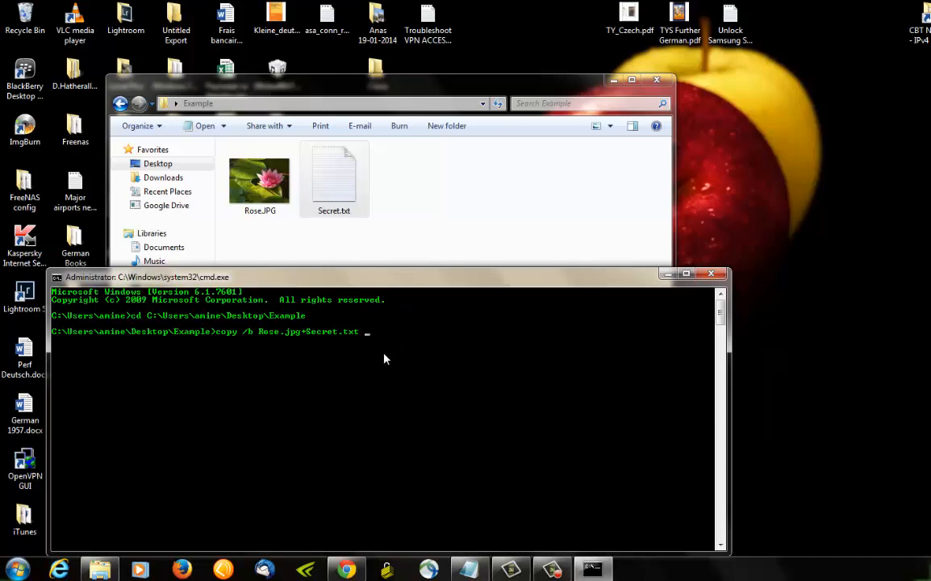
pyautogui.write('Hidden.')
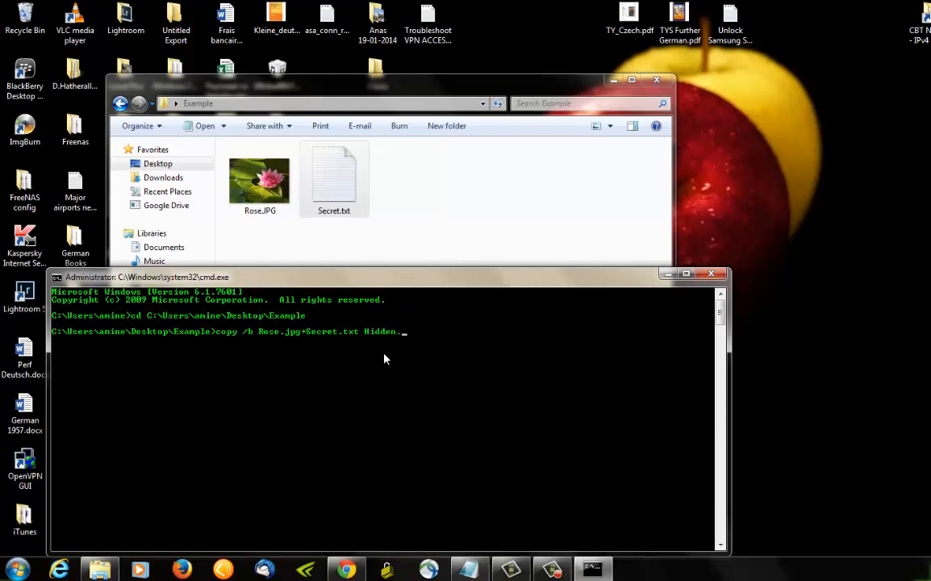
pyautogui.write('jpg')
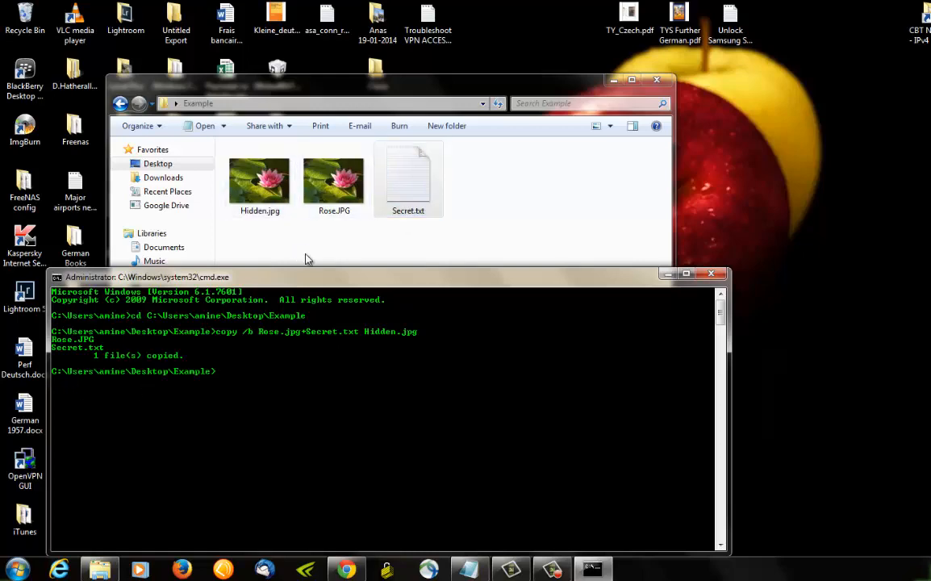
pyautogui.moveTo(255, 229)
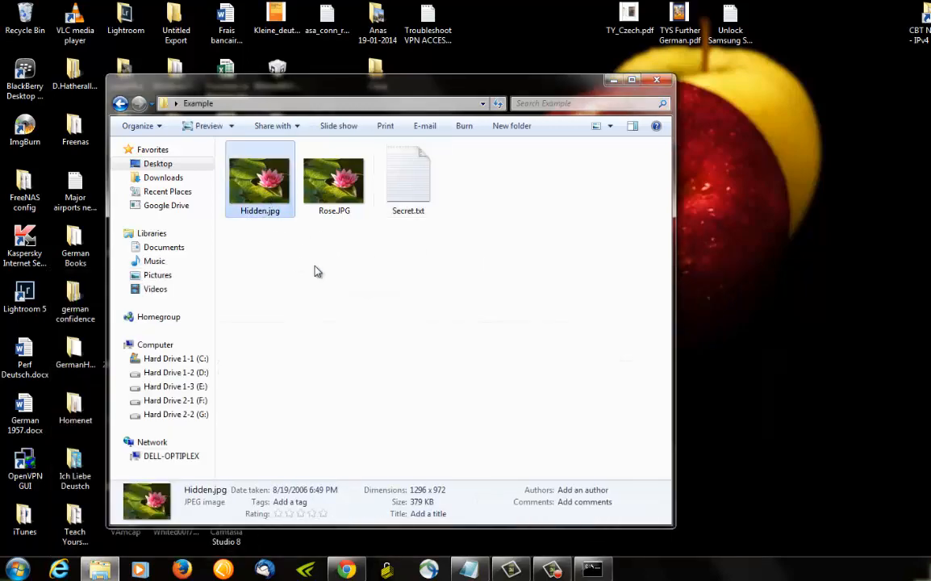
# Step: Confirm Hidden.jpg displays as the ordinary rose picture in Photo Viewer, then close it
pyautogui.doubleClick(260, 174)
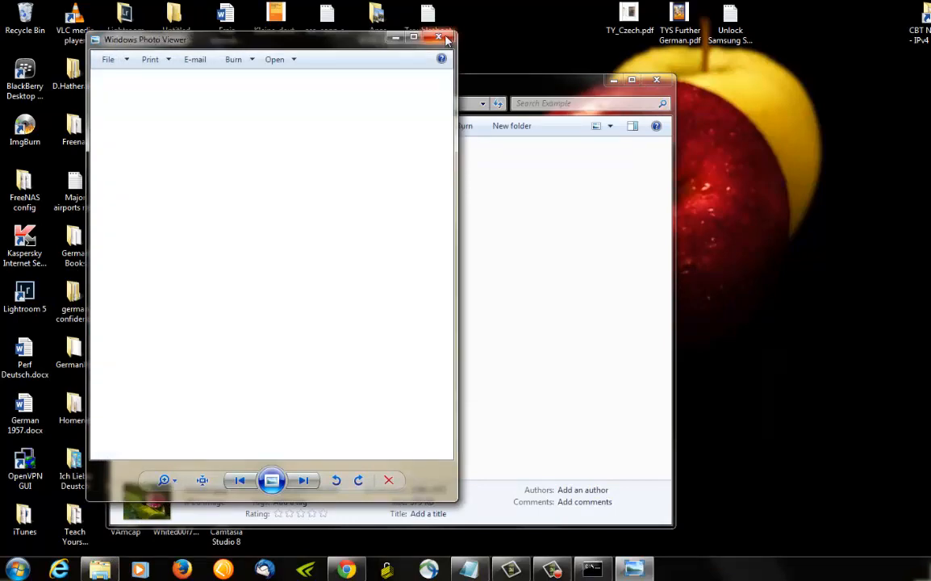
pyautogui.click(445, 39)
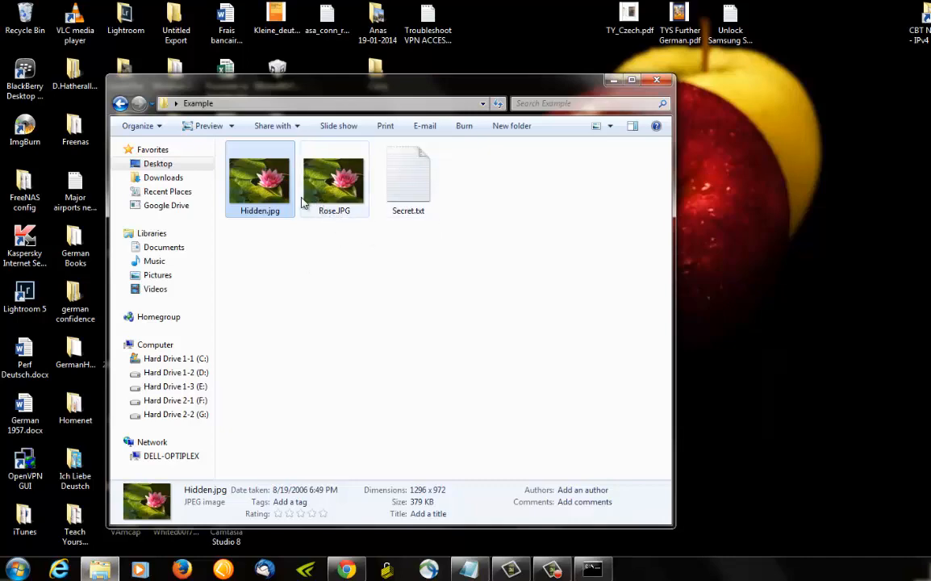
pyautogui.moveTo(334, 174)
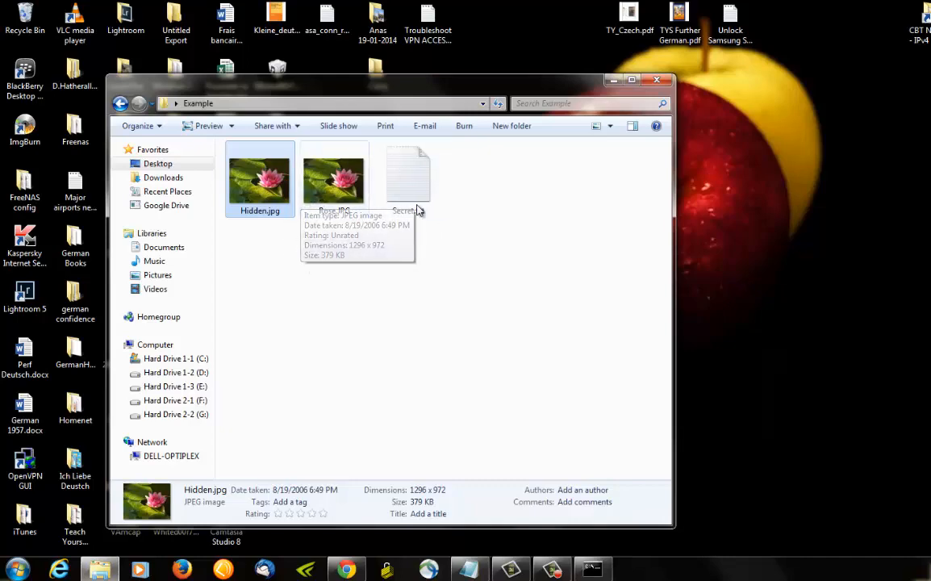
pyautogui.moveTo(259, 174)
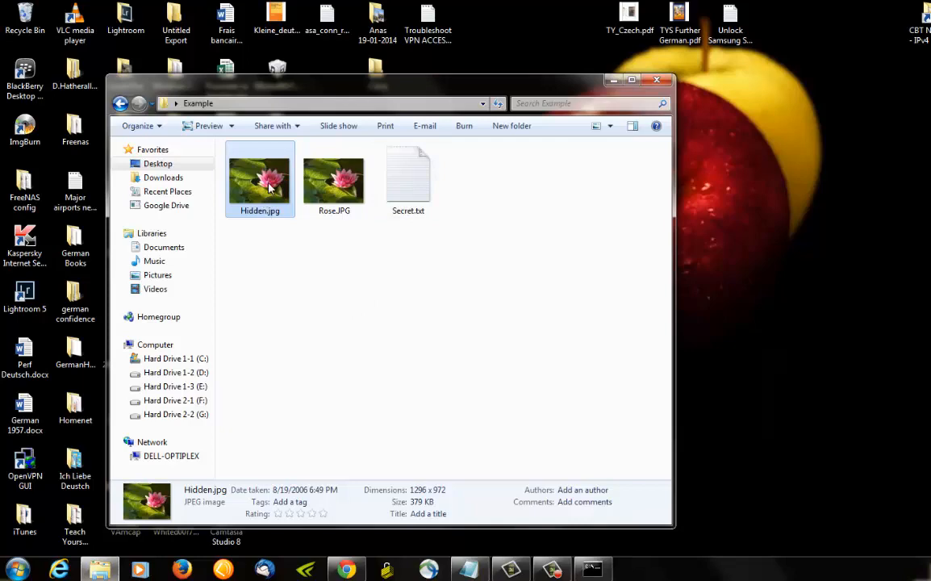
# Step: Open Hidden.jpg in Notepad++ via Edit with Notepad++ to see its raw content
pyautogui.rightClick(259, 177)
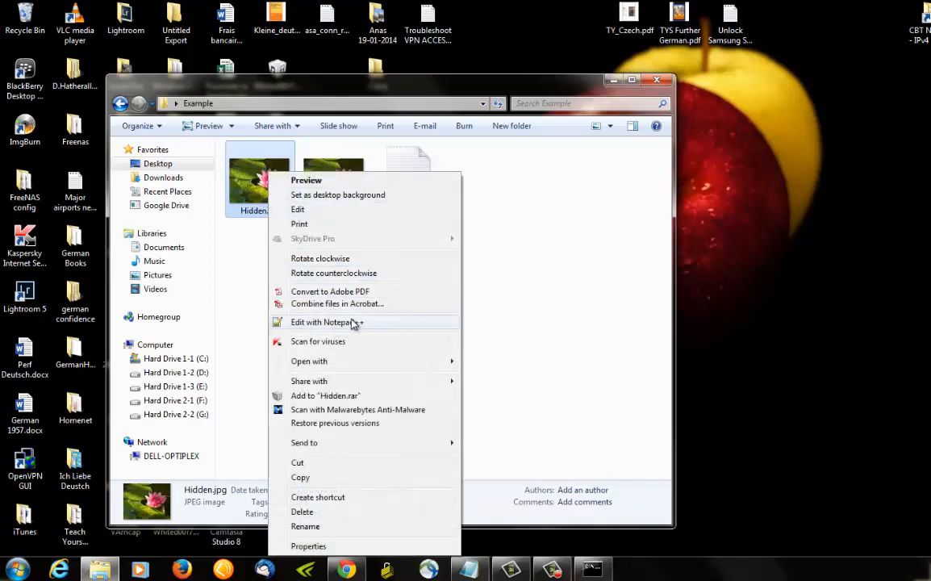
pyautogui.click(323, 323)
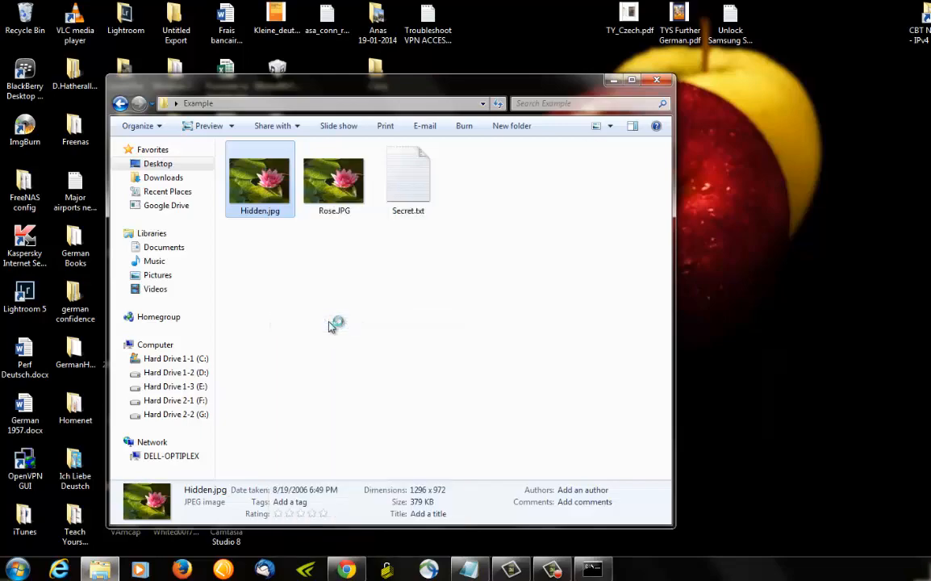
pyautogui.doubleClick(260, 174)
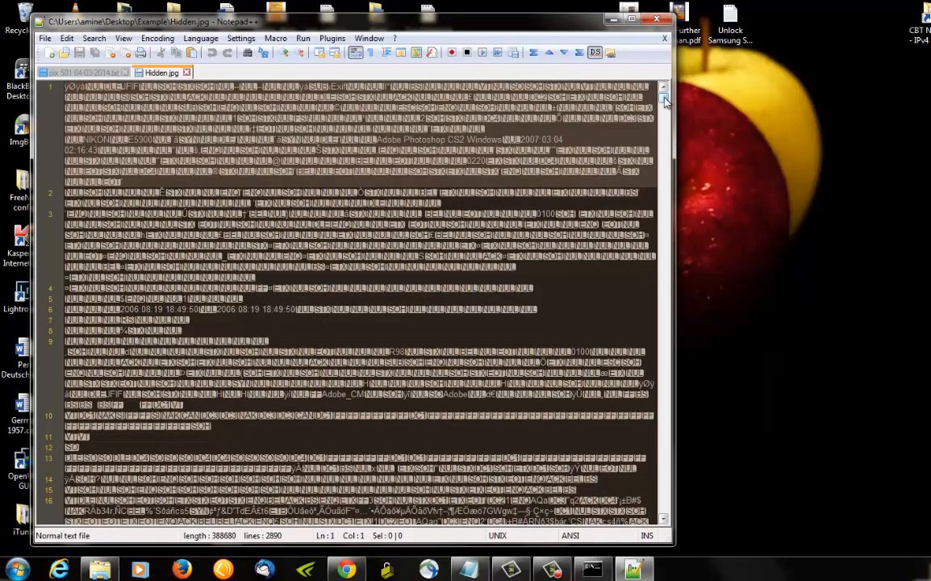
# Step: Scroll Hidden.jpg's garbled content down to the end where the secret message appears
pyautogui.scroll(-3)
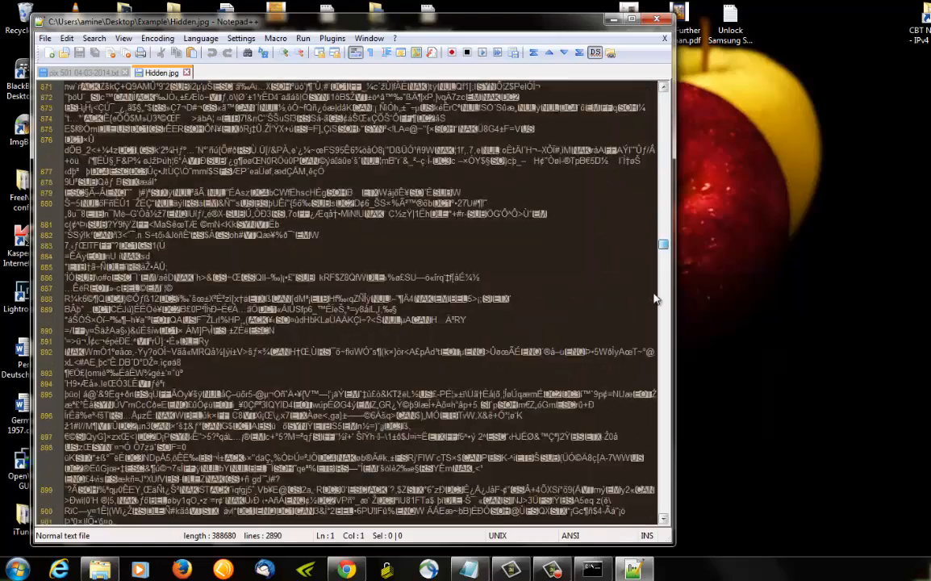
pyautogui.scroll(-3)
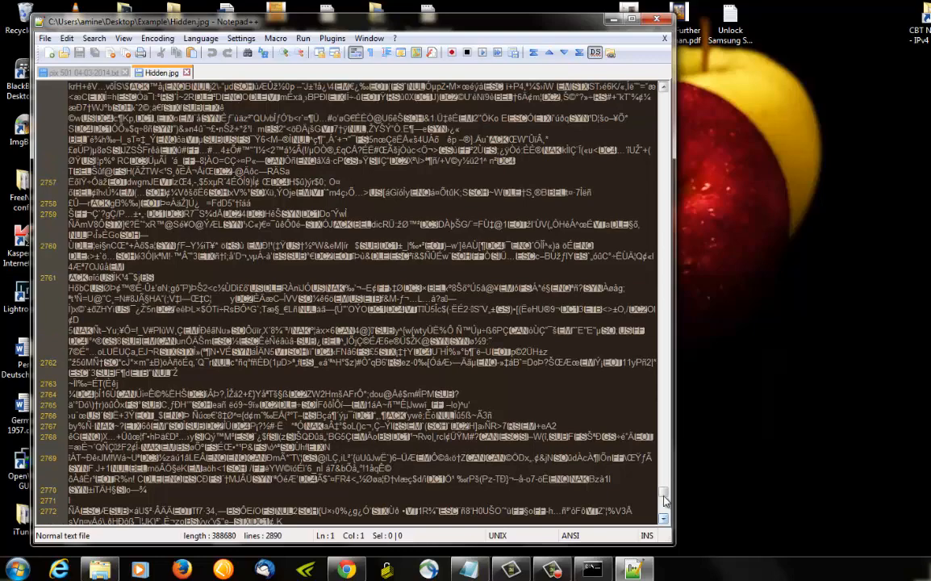
pyautogui.scroll(-3)
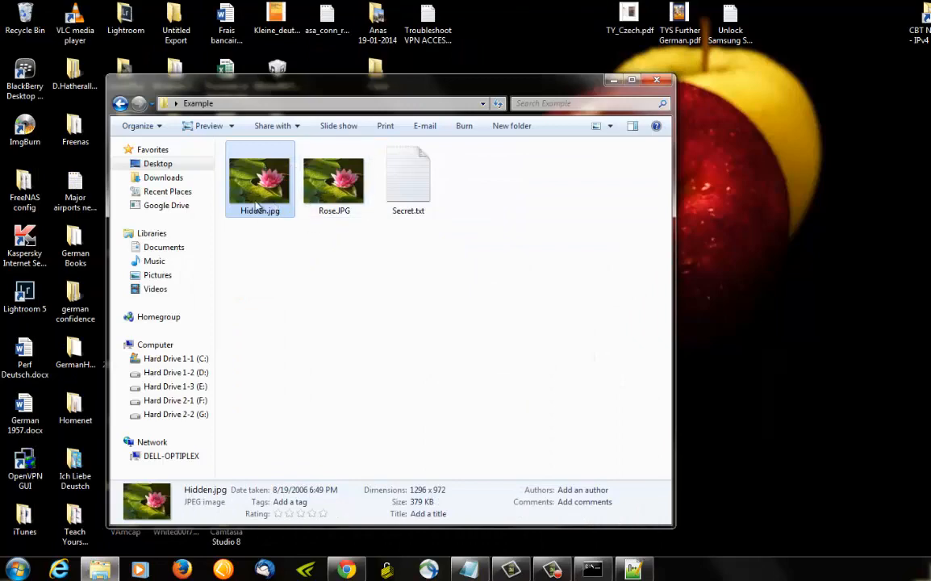
pyautogui.moveTo(429, 243)
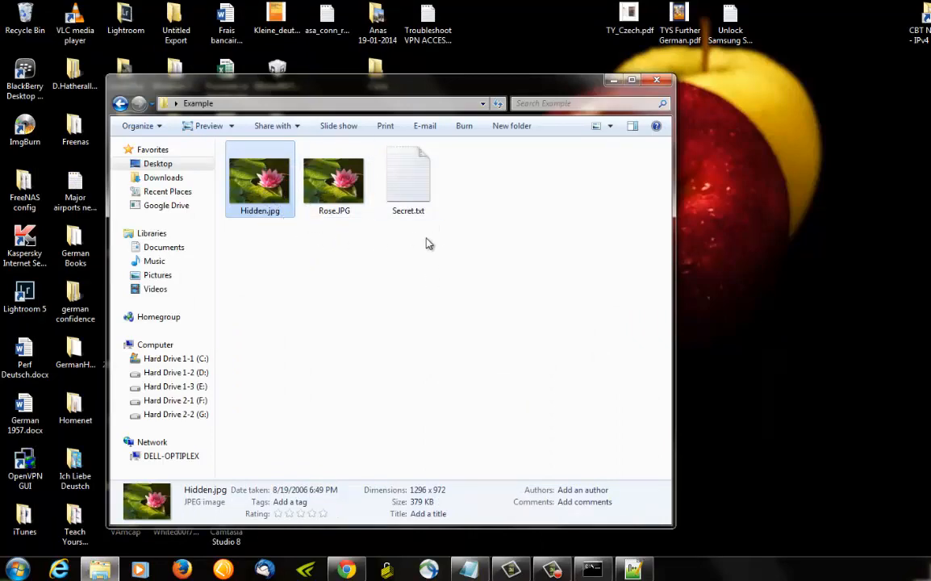
pyautogui.moveTo(350, 219)
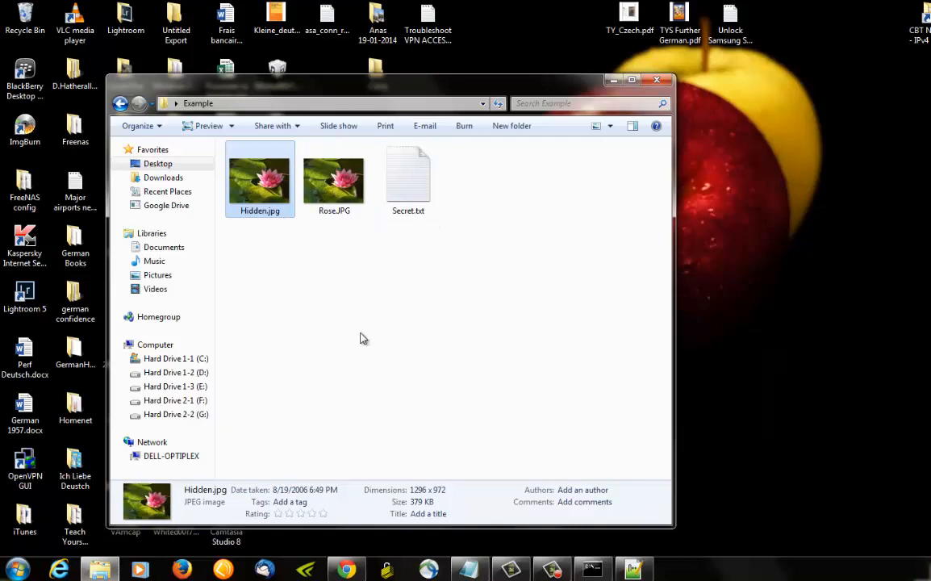
pyautogui.moveTo(252, 294)
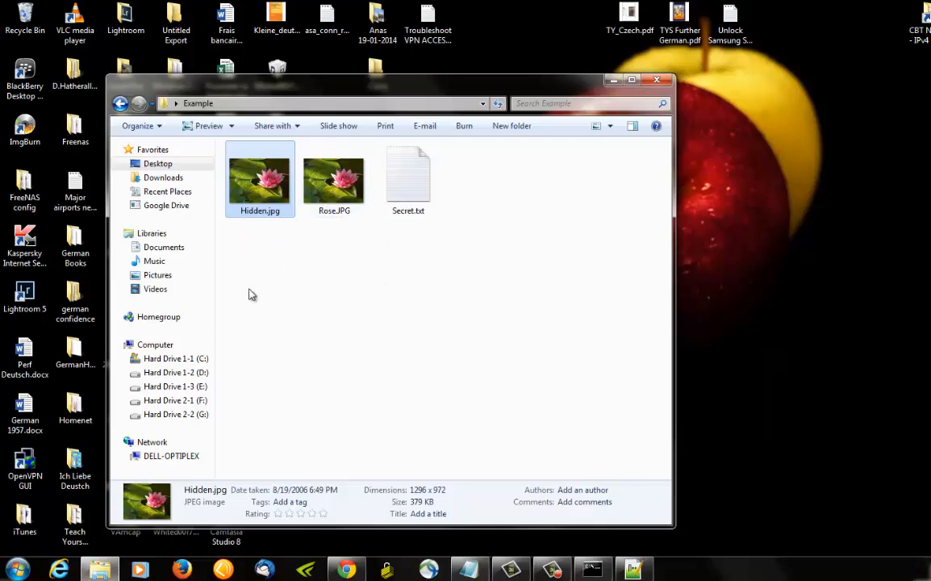
pyautogui.moveTo(290, 245)
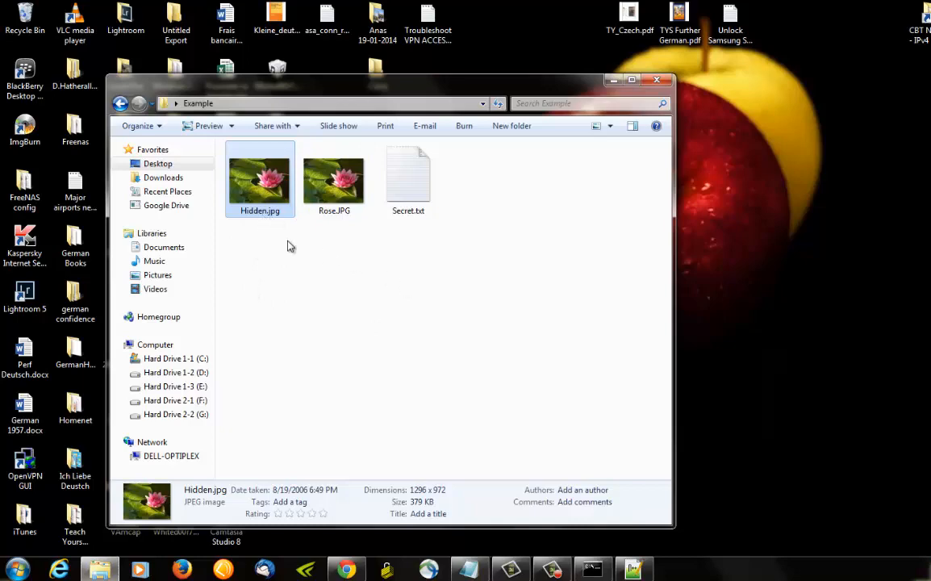
pyautogui.moveTo(253, 239)
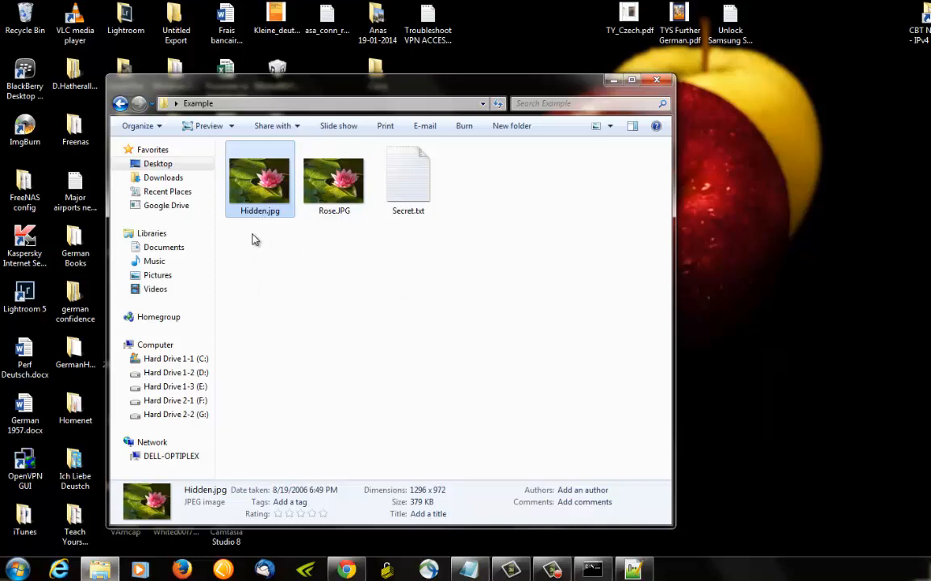
pyautogui.moveTo(597, 200)
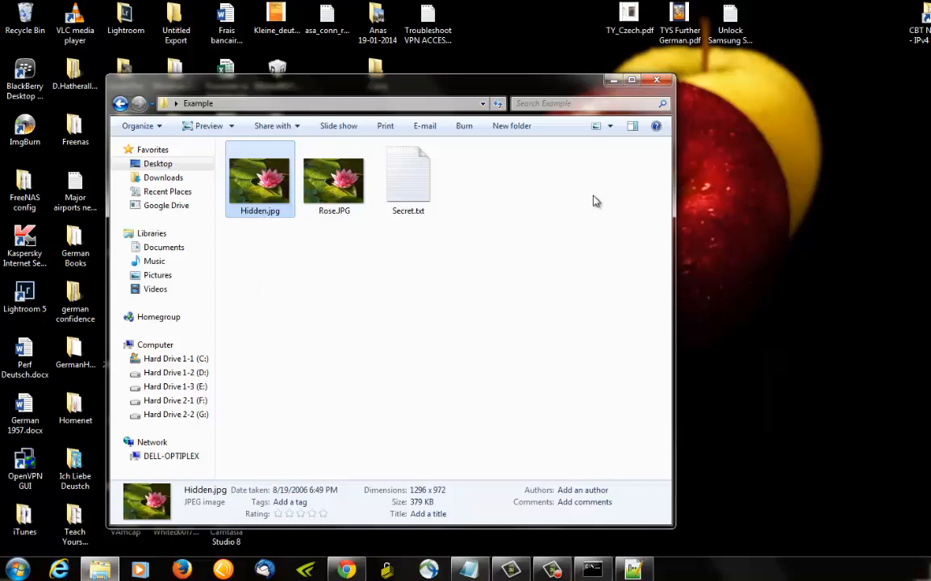